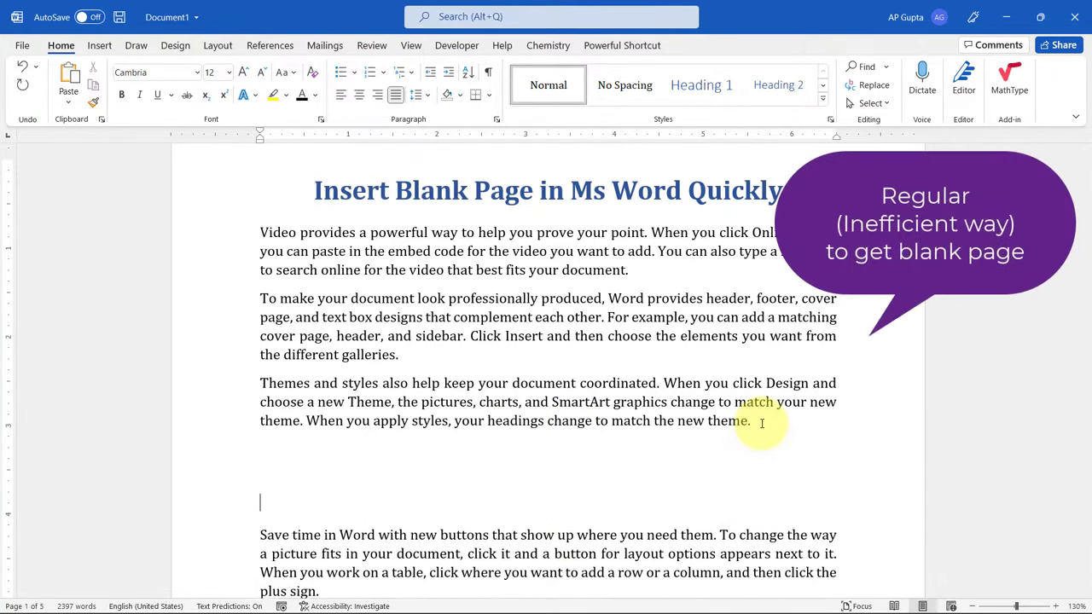
Step: Scroll down through the article pages and back up to review the paragraph layout
{"action": "scroll", "scroll_direction": "down", "scroll_amount": 3}
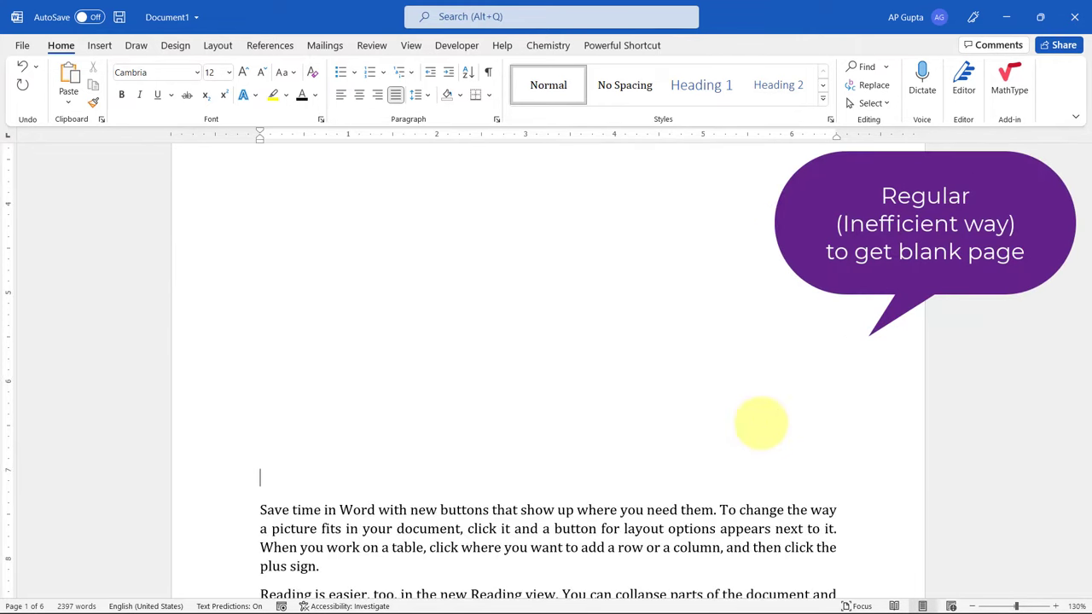
{"action": "scroll", "scroll_direction": "down", "scroll_amount": 3}
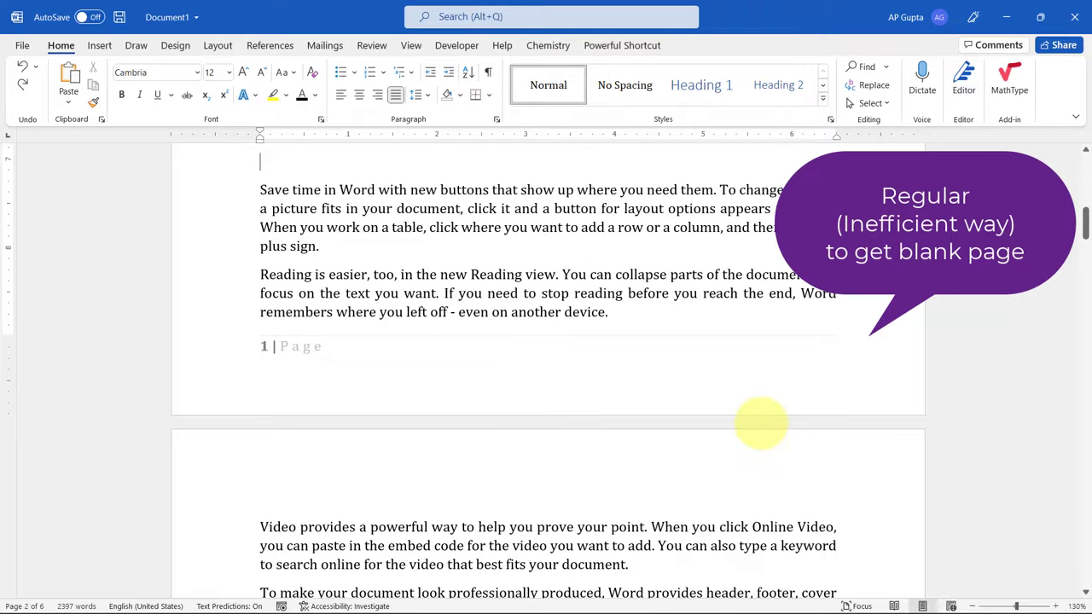
{"action": "scroll", "scroll_direction": "up", "scroll_amount": 3}
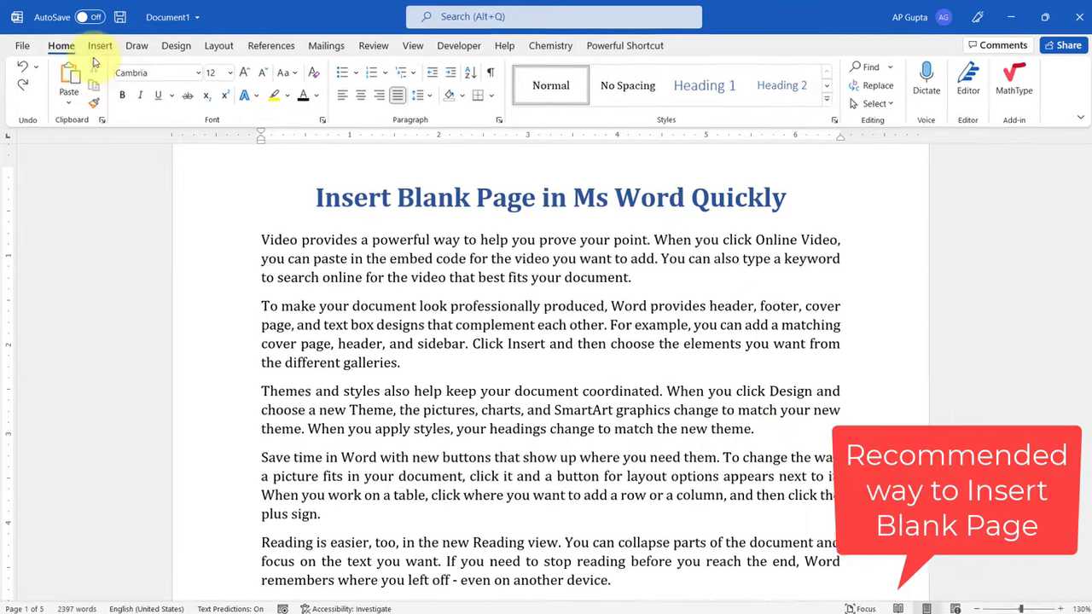
Step: Insert a Blank Page after the third paragraph and scroll to confirm the document grows to seven pages
{"action": "left_click", "coordinate": [99, 44]}
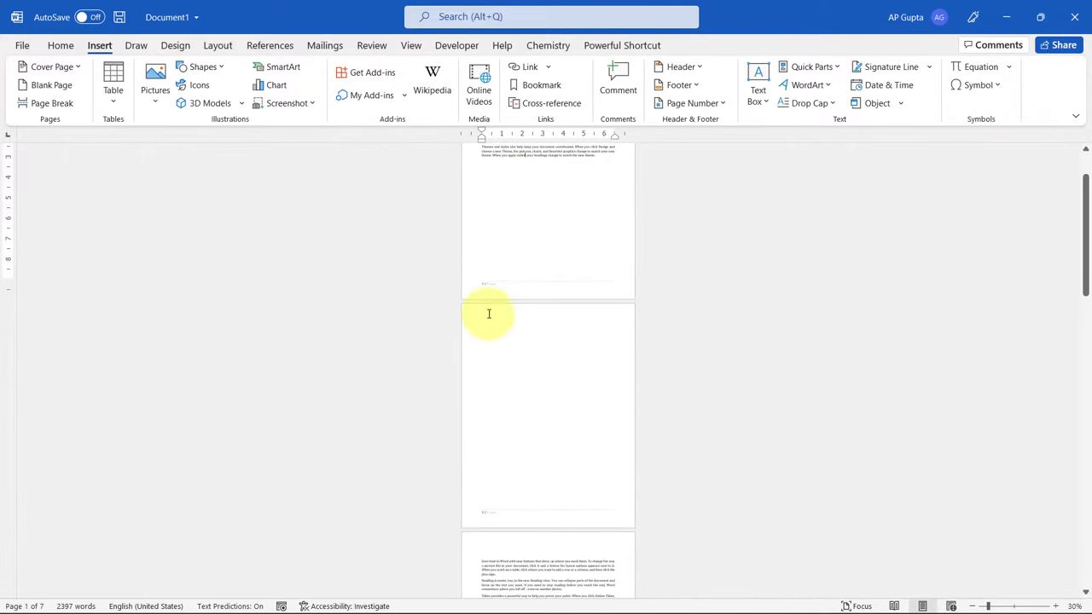
{"action": "scroll", "scroll_direction": "down", "scroll_amount": 3}
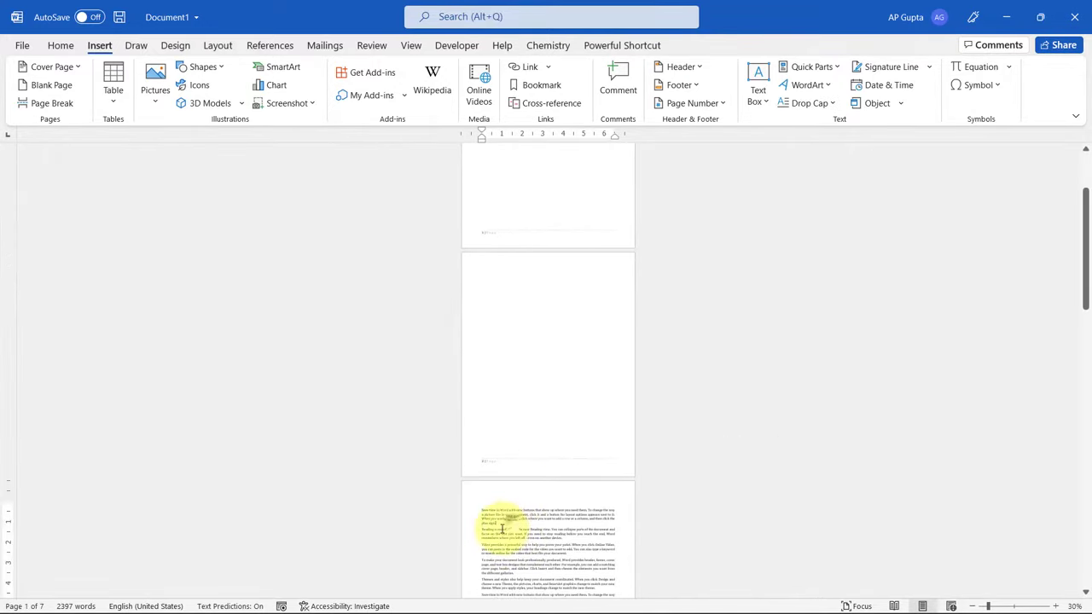
{"action": "scroll", "scroll_direction": "down", "scroll_amount": 3}
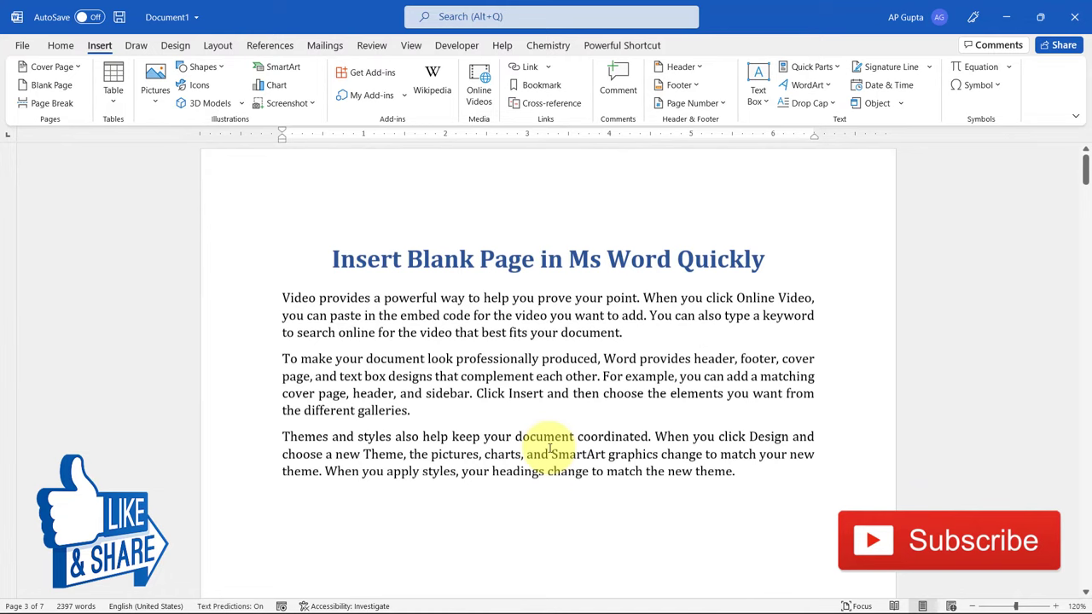
{"action": "scroll", "scroll_direction": "up", "scroll_amount": 3}
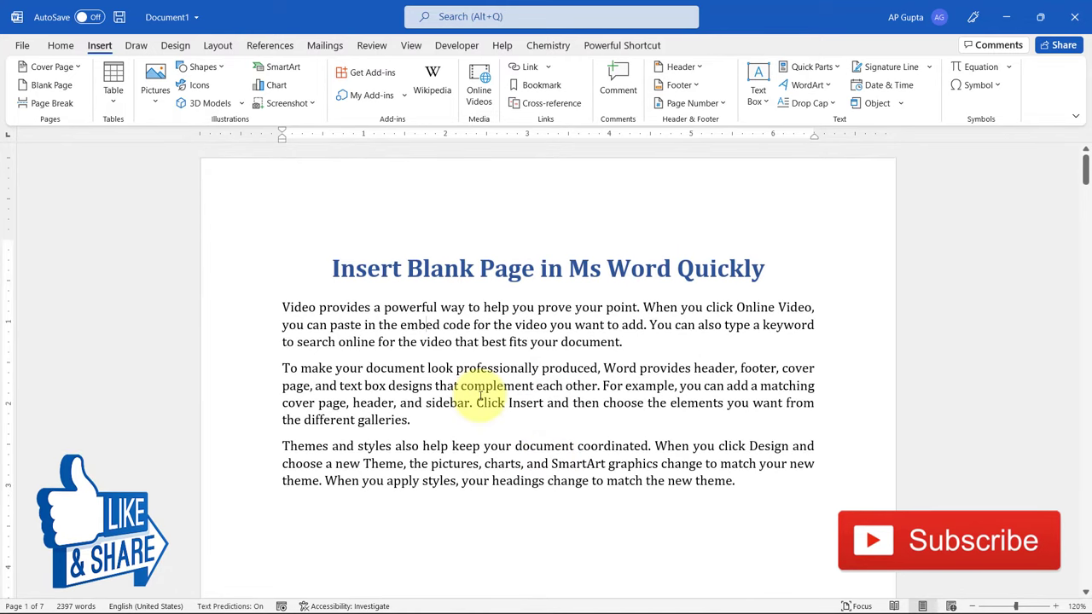